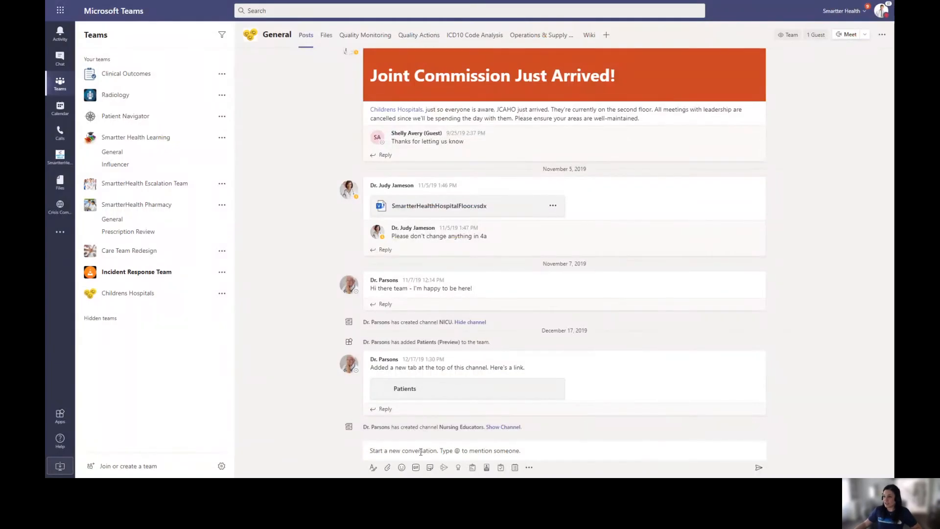
{"action": "mouse_move", "coordinate": [175, 299]}
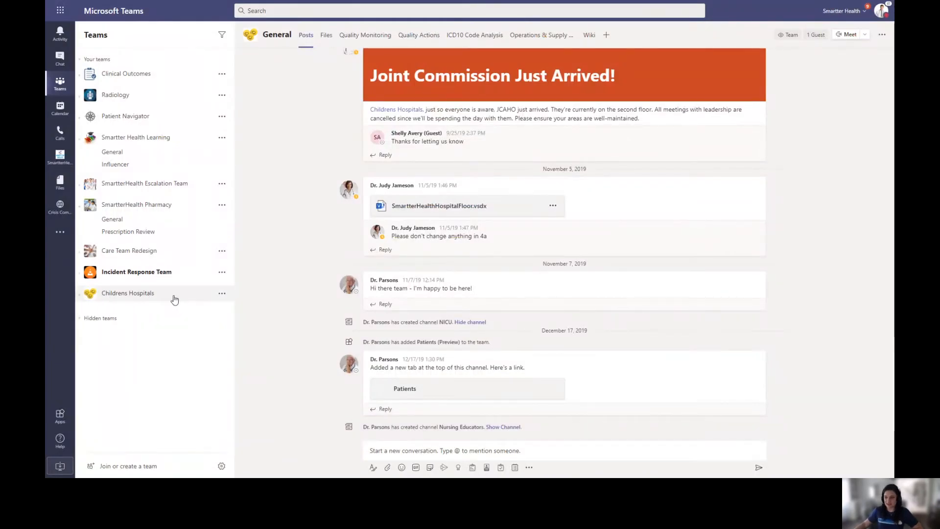
- Expand the Childrens Hospitals team's channels, browse the General posts, and start typing 'Hey'
{"action": "left_click", "coordinate": [128, 293]}
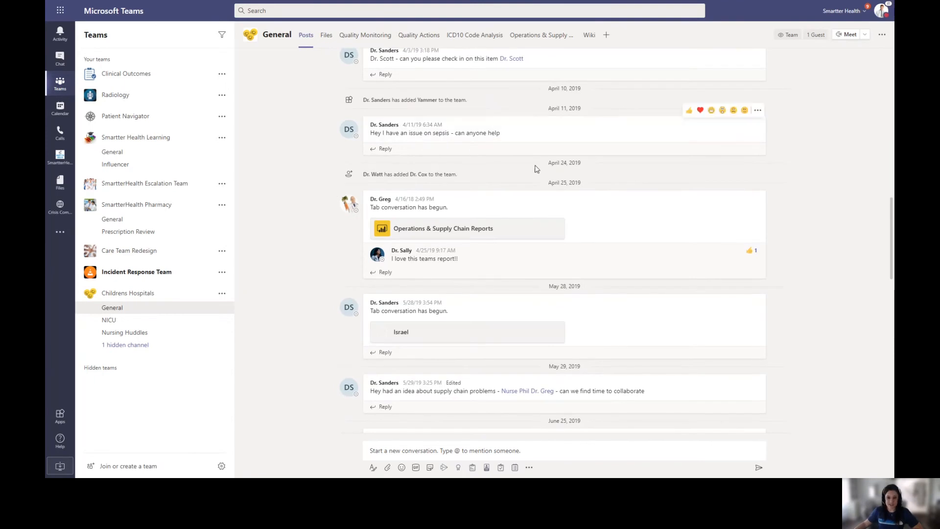
{"action": "scroll", "scroll_direction": "down", "scroll_amount": 3}
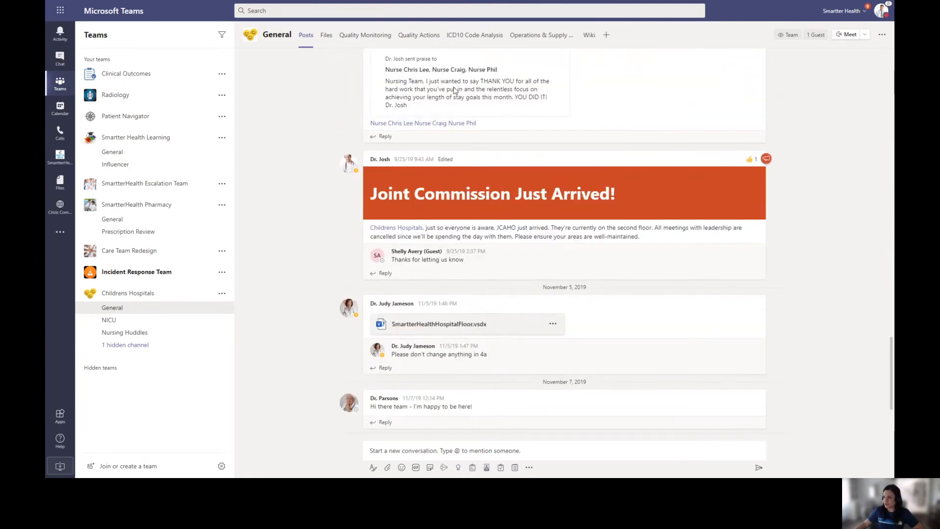
{"action": "mouse_move", "coordinate": [593, 297]}
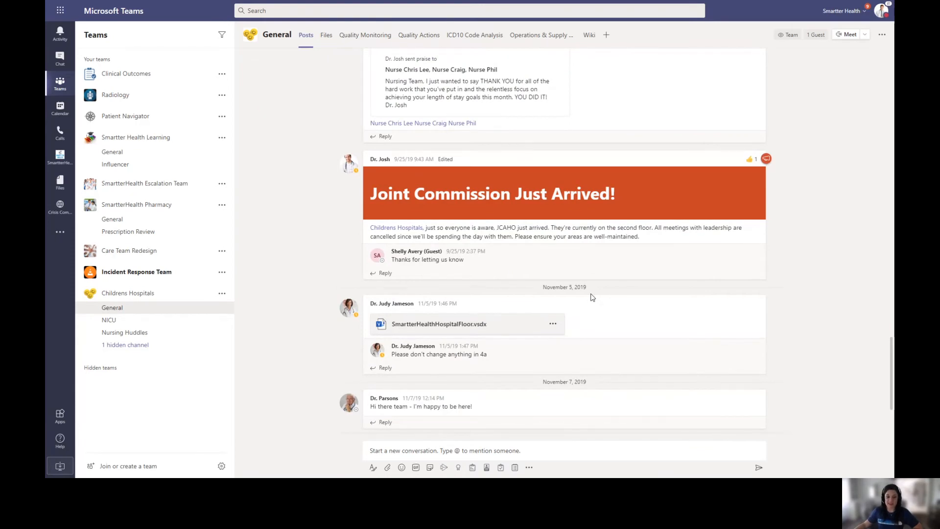
{"action": "scroll", "scroll_direction": "down", "scroll_amount": 3}
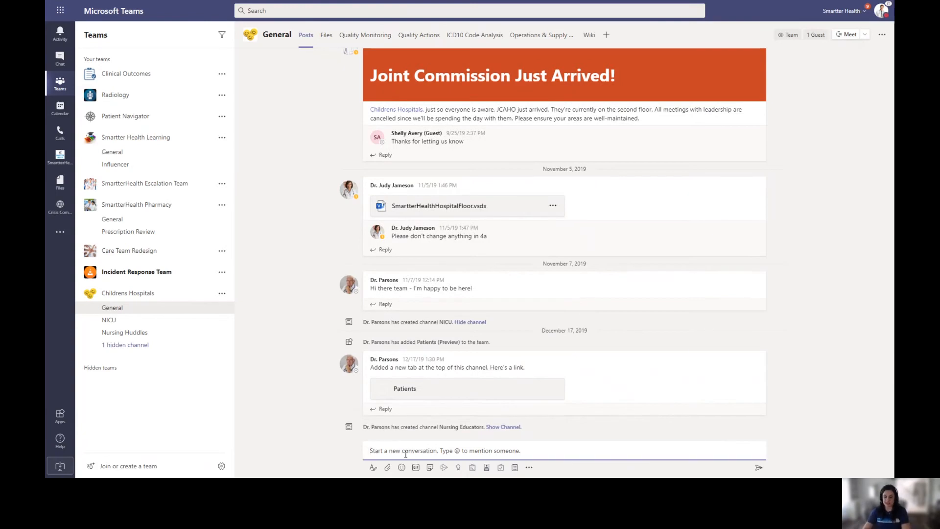
{"action": "type", "text": "H"}
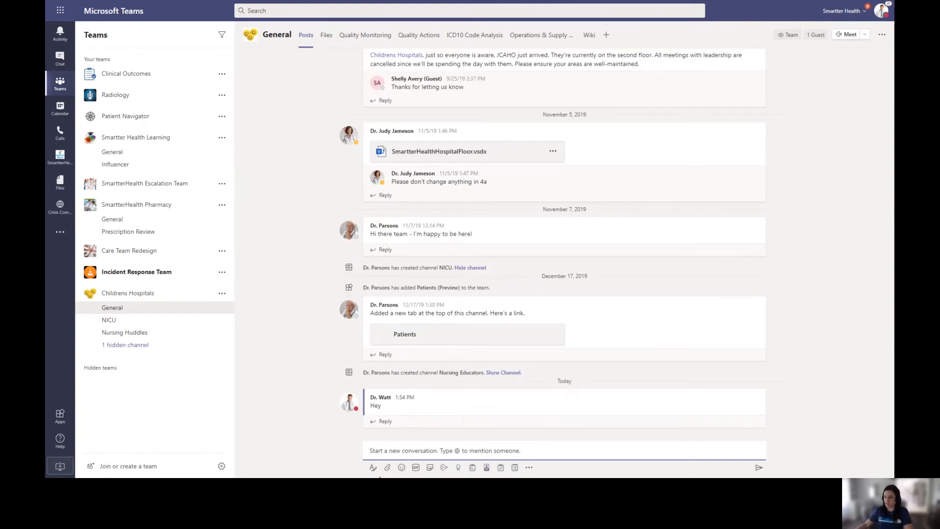
{"action": "mouse_move", "coordinate": [373, 467]}
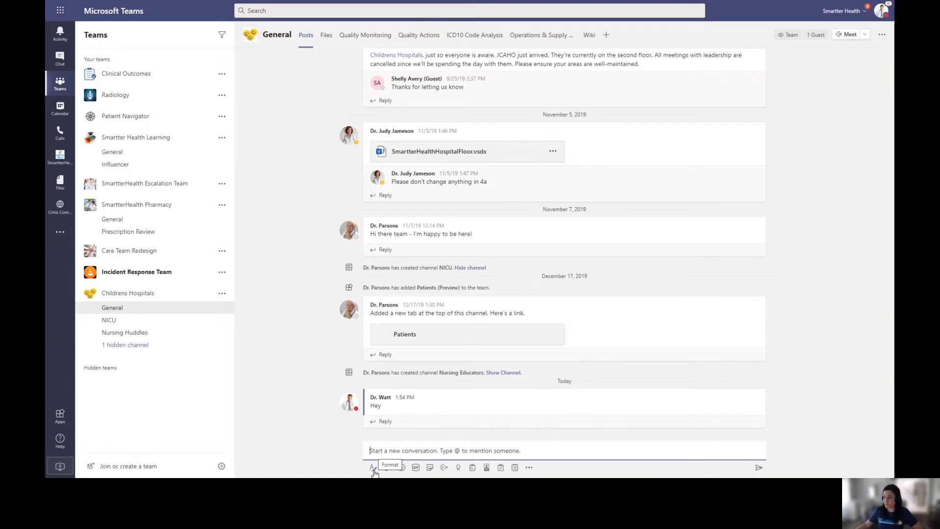
- Expand the formatting editor and enter the subject 'Hello'
{"action": "left_click", "coordinate": [372, 467]}
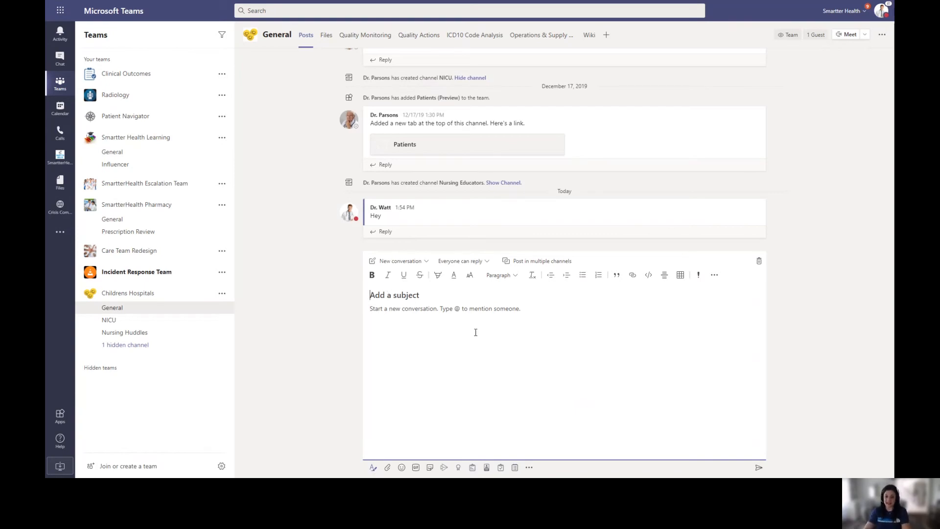
{"action": "type", "text": "Helo"}
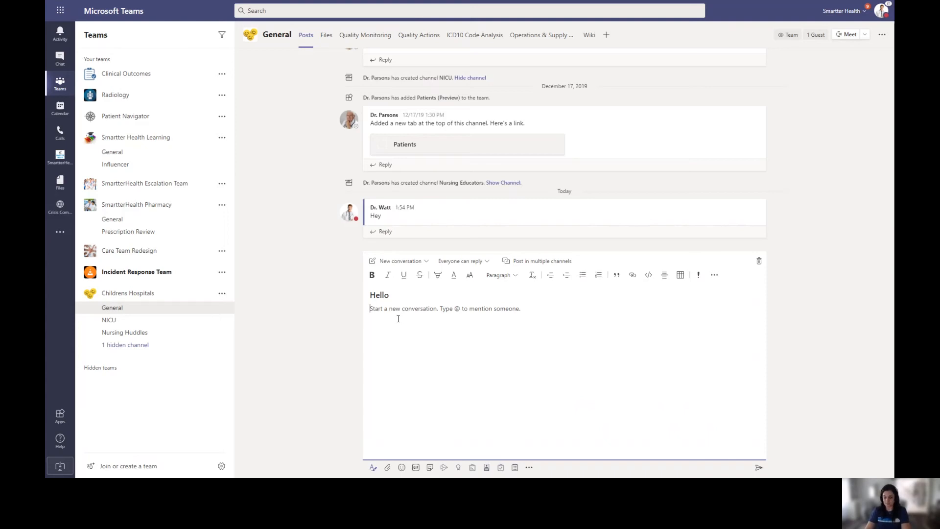
- Type 'I want to help you get started with MS Teams' as the post body
{"action": "type", "text": "I want to he"}
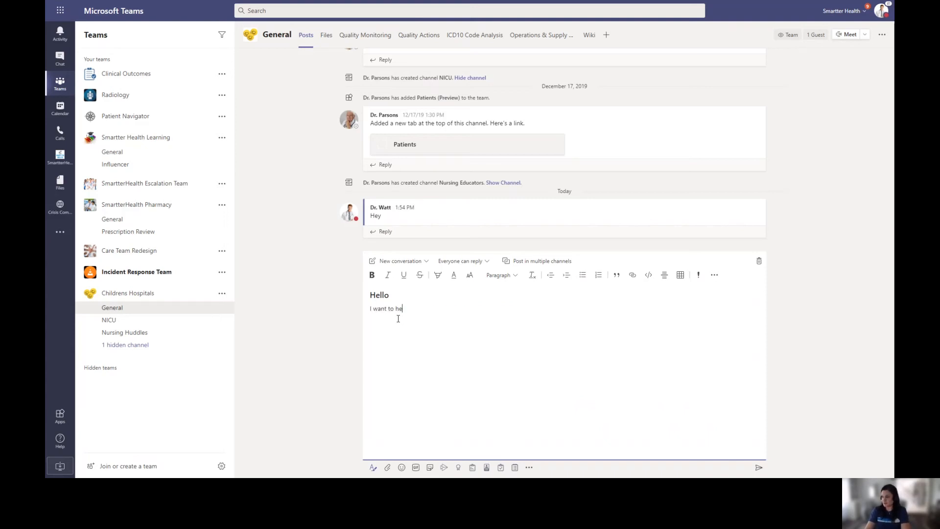
{"action": "type", "text": "lp you get st"}
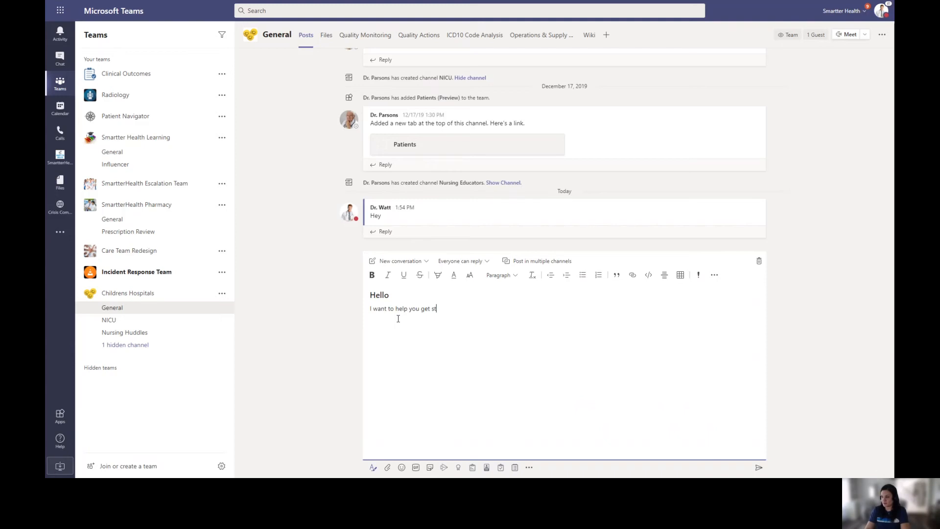
{"action": "type", "text": "arted with"}
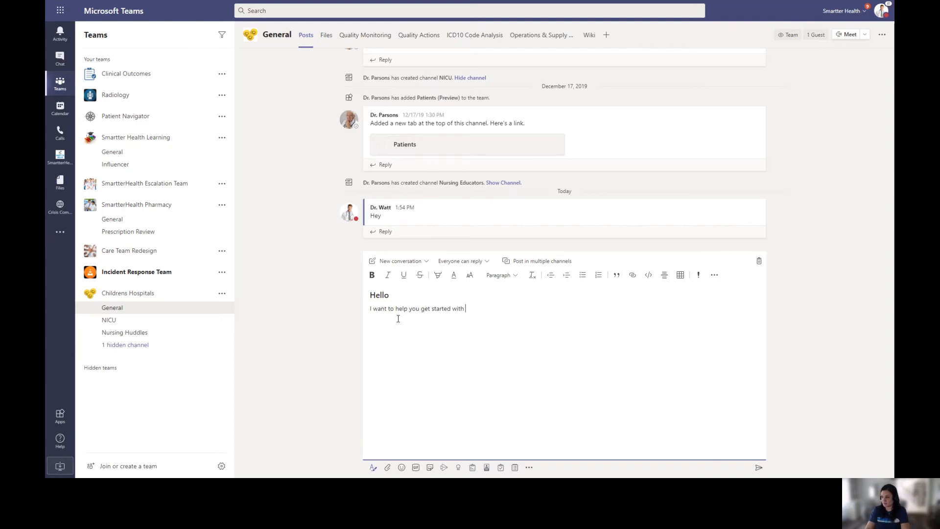
{"action": "type", "text": "MS TEa"}
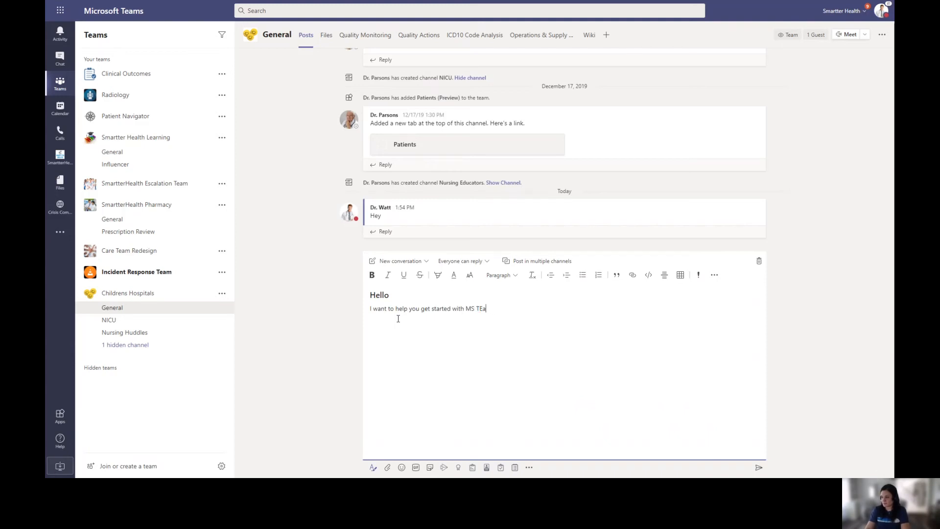
{"action": "type", "text": "ms"}
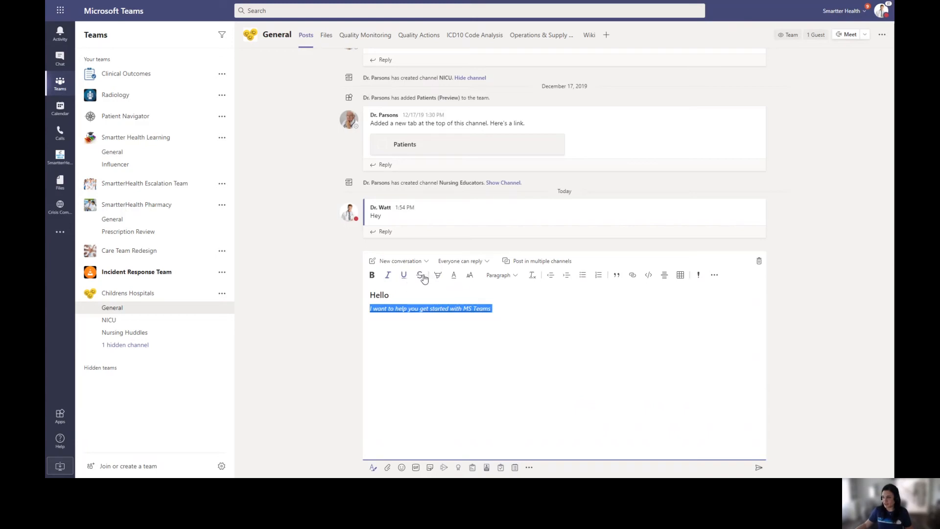
- Give the body line a yellow highlight and remove its strikethrough
{"action": "left_click", "coordinate": [438, 275]}
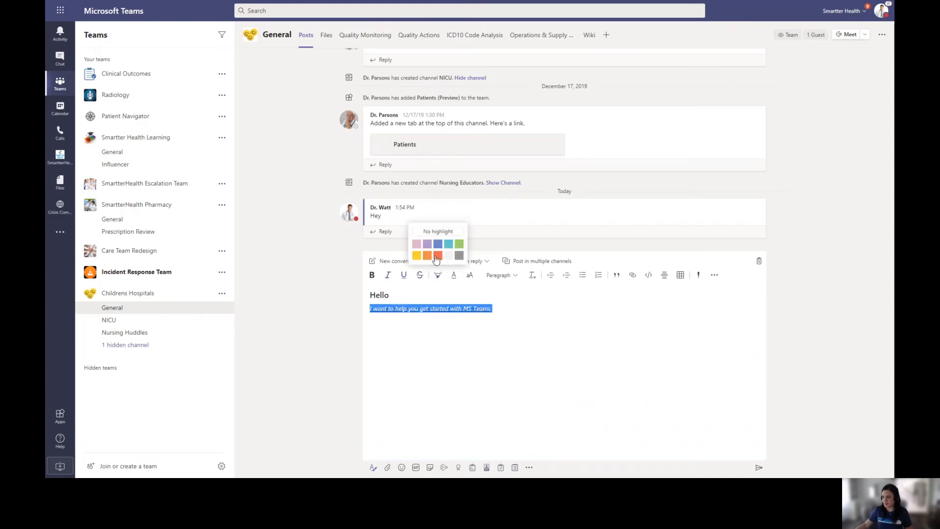
{"action": "left_click", "coordinate": [416, 255]}
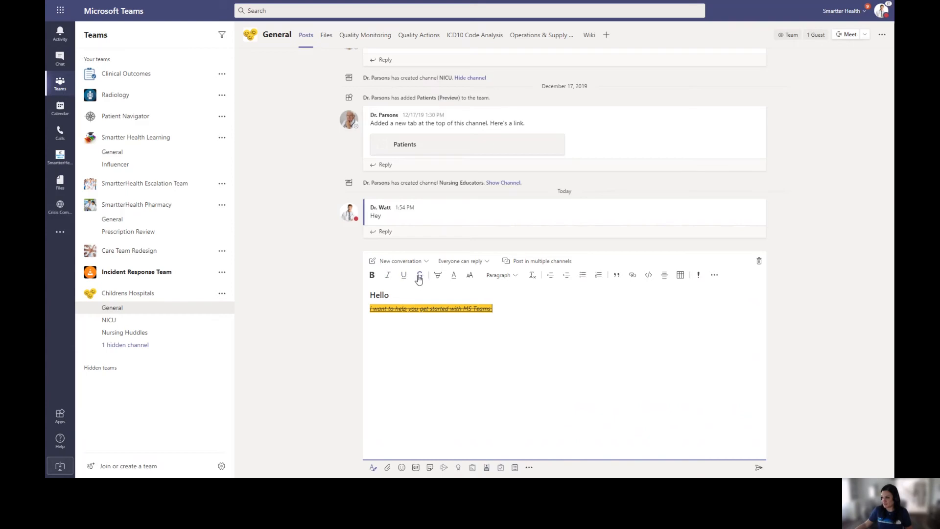
{"action": "left_click", "coordinate": [419, 274]}
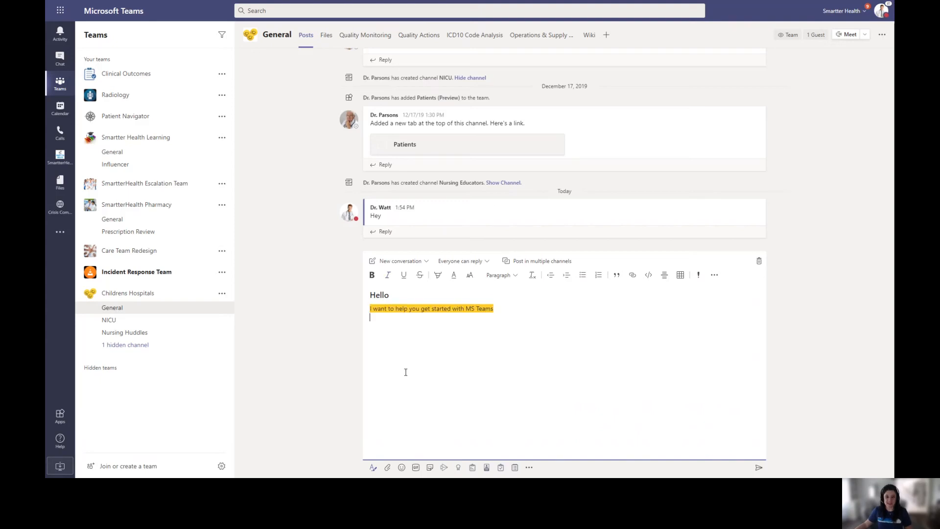
{"action": "mouse_move", "coordinate": [415, 370]}
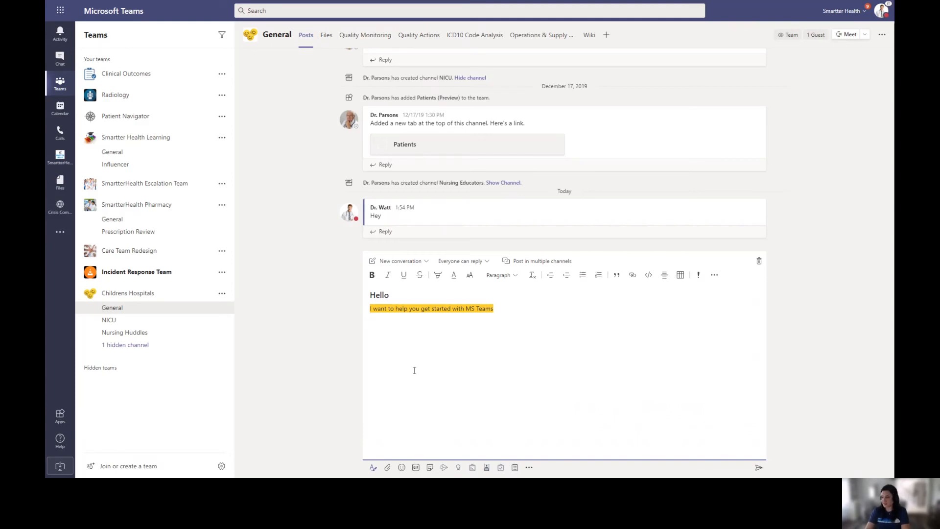
- Enter lines 1, 2 and 3 beneath the sentence and select them as bullets
{"action": "type", "text": "1"}
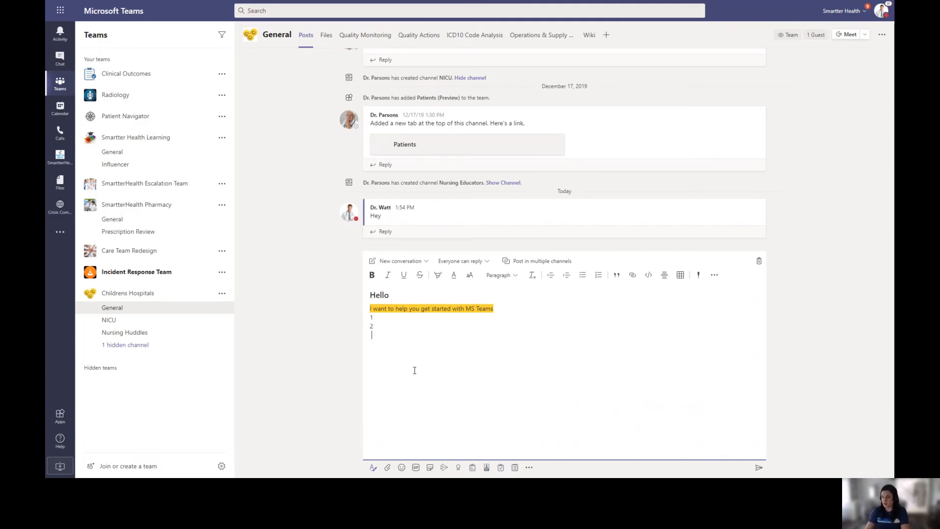
{"action": "type", "text": "3"}
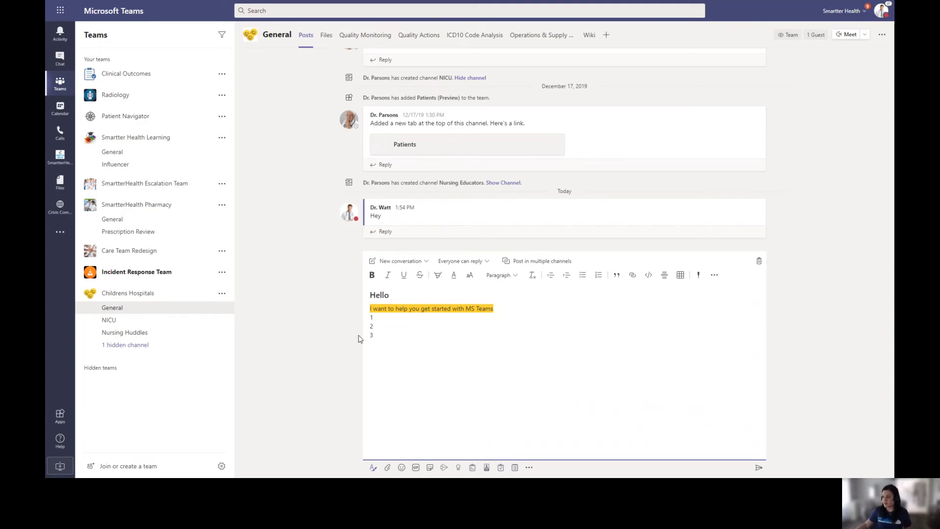
{"action": "left_click_drag", "start_coordinate": [371, 317], "coordinate": [375, 336]}
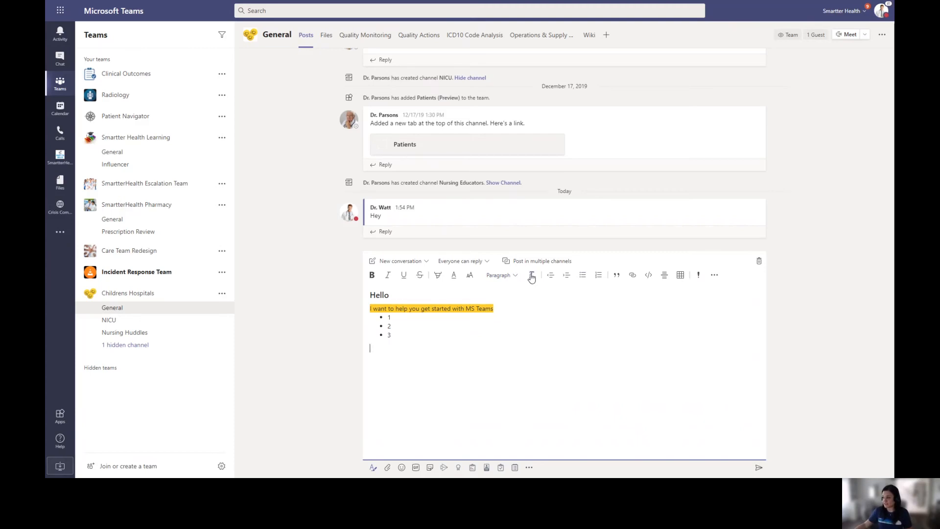
{"action": "mouse_move", "coordinate": [531, 275]}
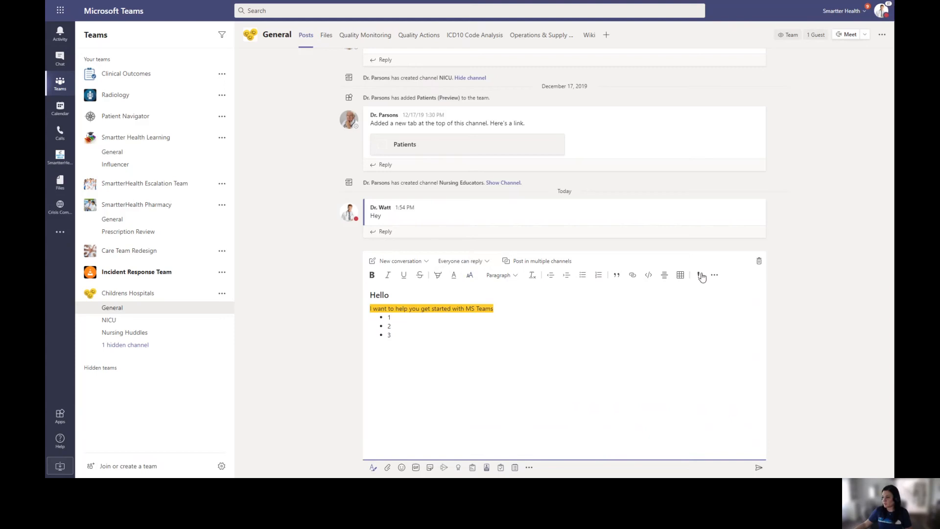
- Insert an empty 4-column, 2-row table below the list
{"action": "left_click", "coordinate": [680, 275]}
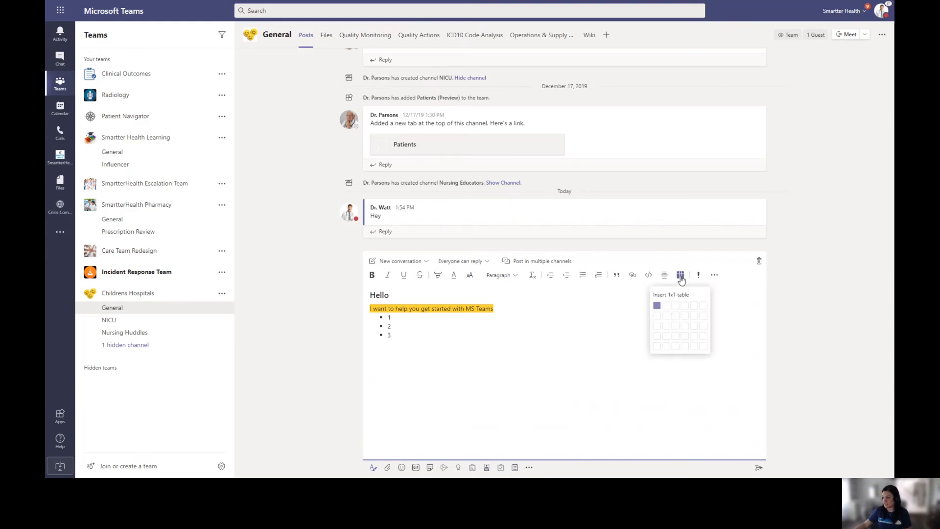
{"action": "left_click", "coordinate": [690, 316]}
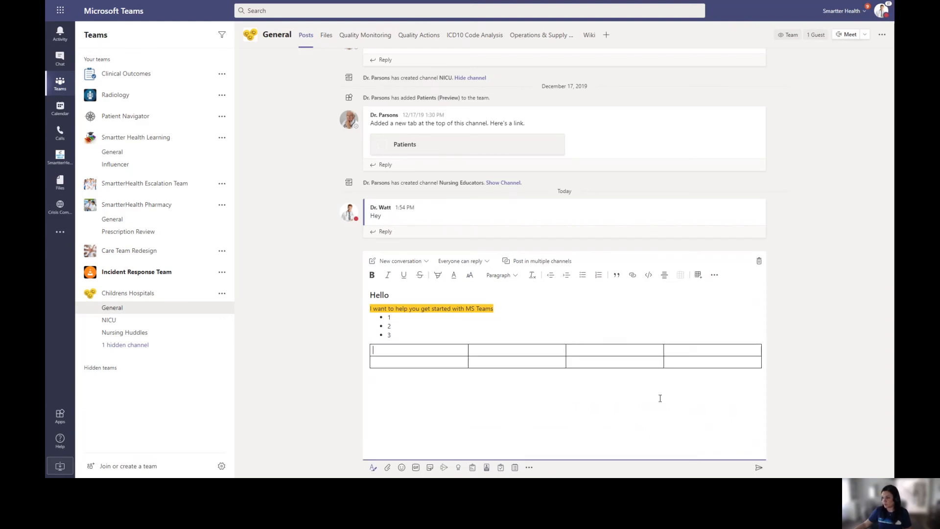
{"action": "mouse_move", "coordinate": [435, 367]}
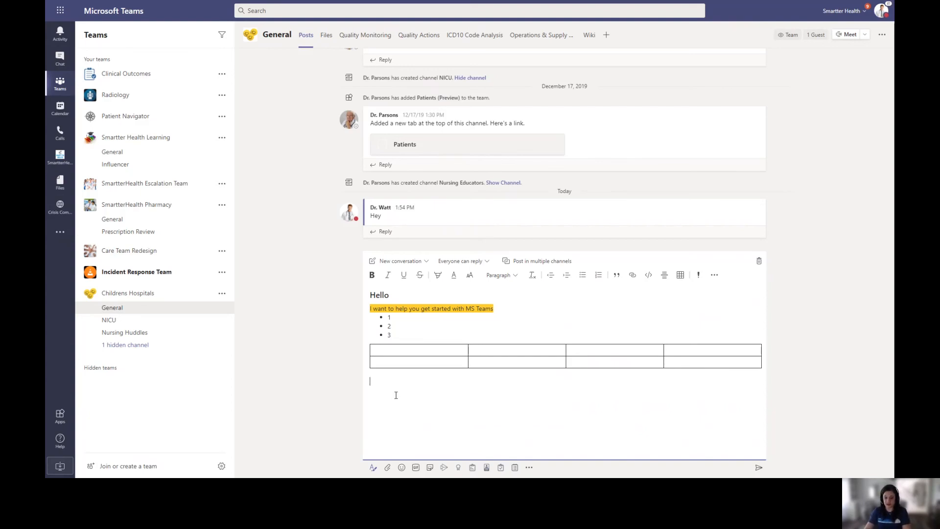
{"action": "type", "text": "Link"}
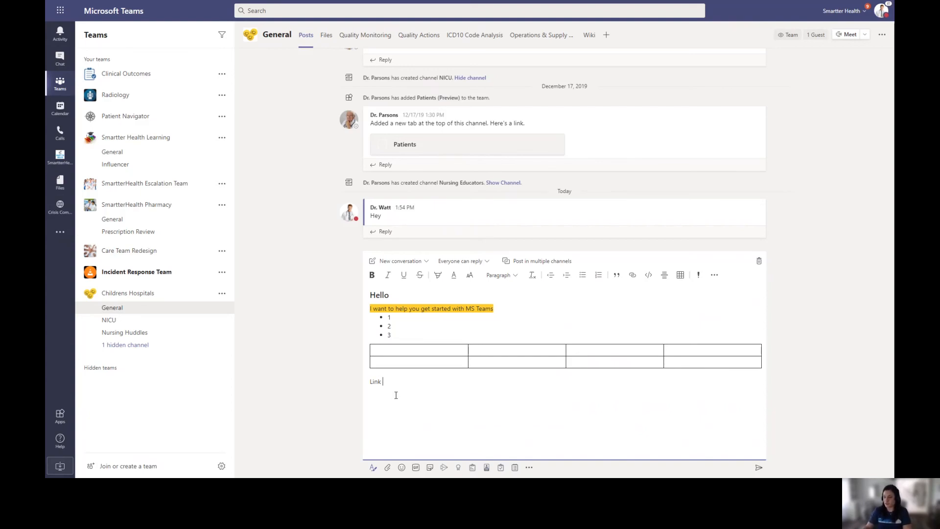
{"action": "double_click", "coordinate": [375, 382]}
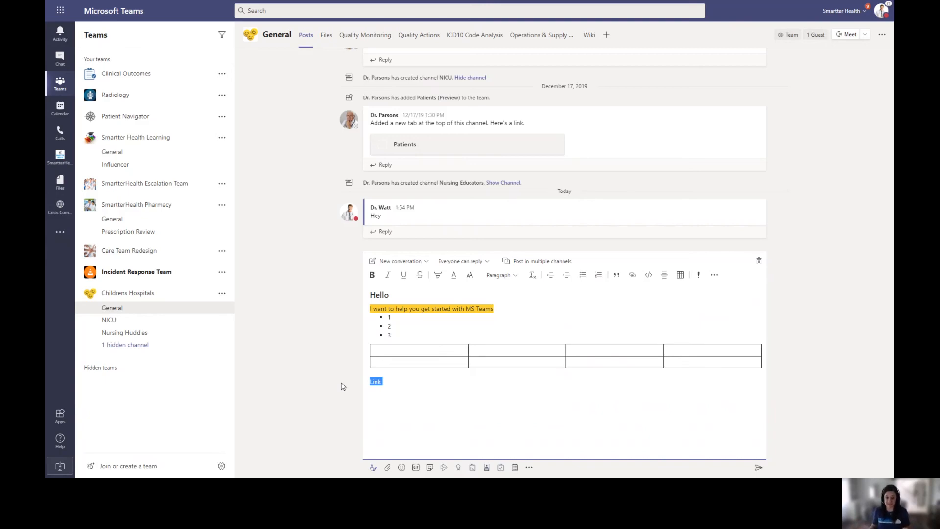
{"action": "mouse_move", "coordinate": [632, 274]}
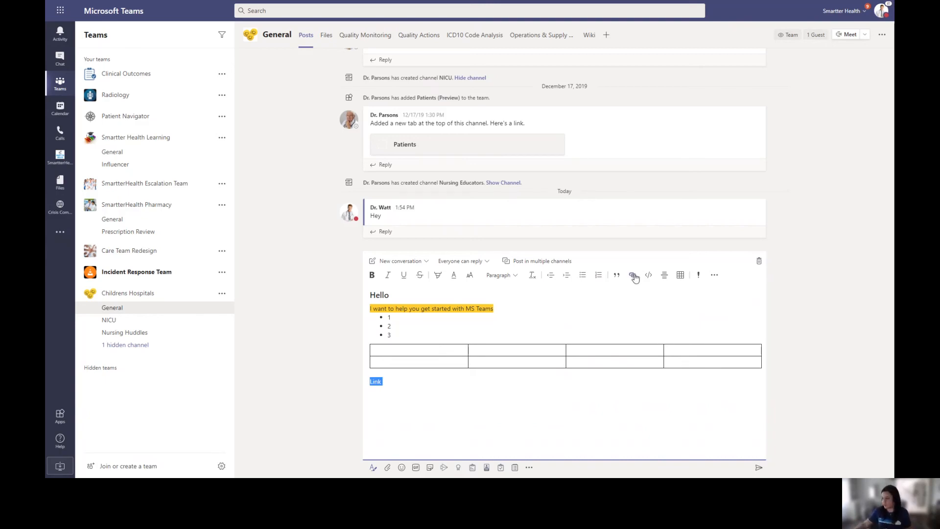
{"action": "left_click", "coordinate": [632, 274]}
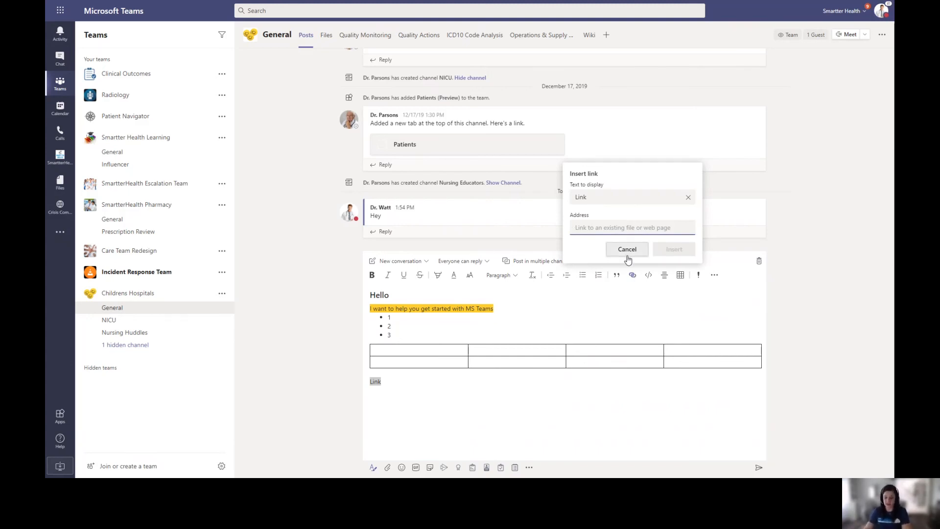
{"action": "type", "text": "www.bin"}
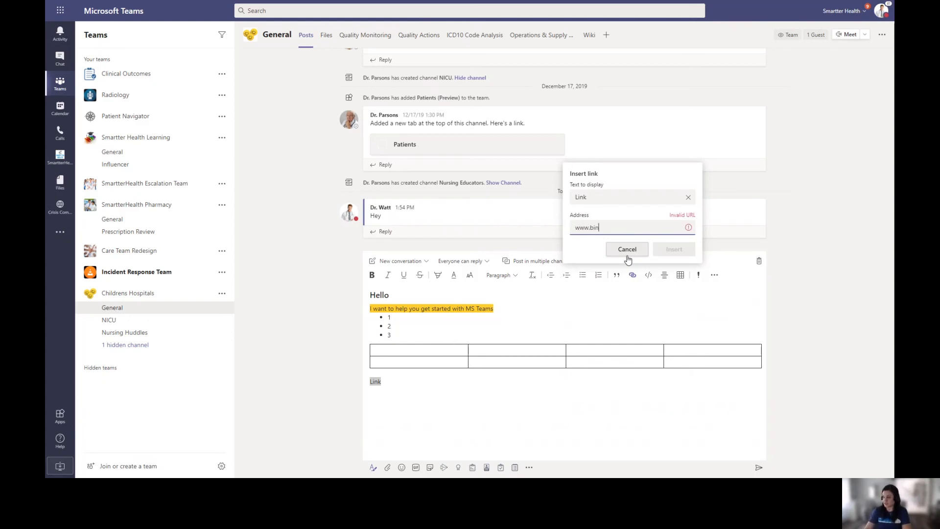
{"action": "type", "text": "g.com"}
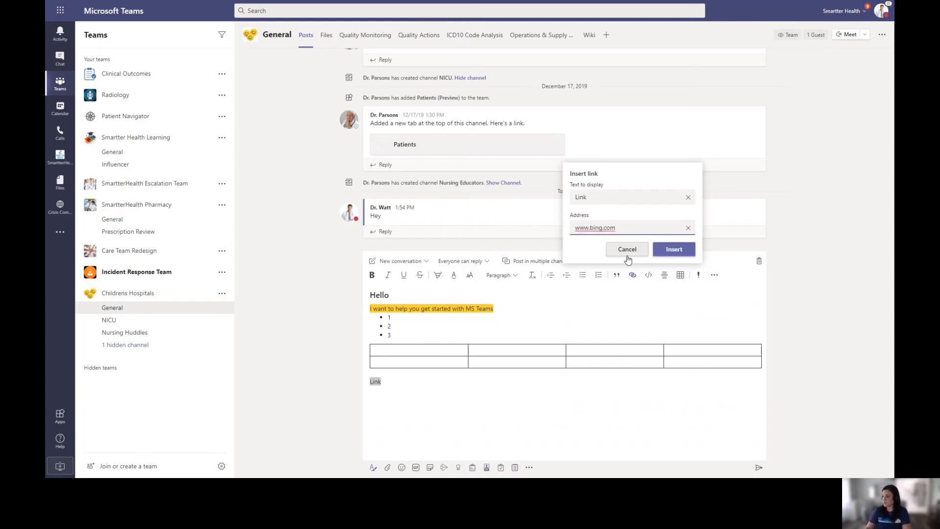
{"action": "left_click", "coordinate": [673, 249]}
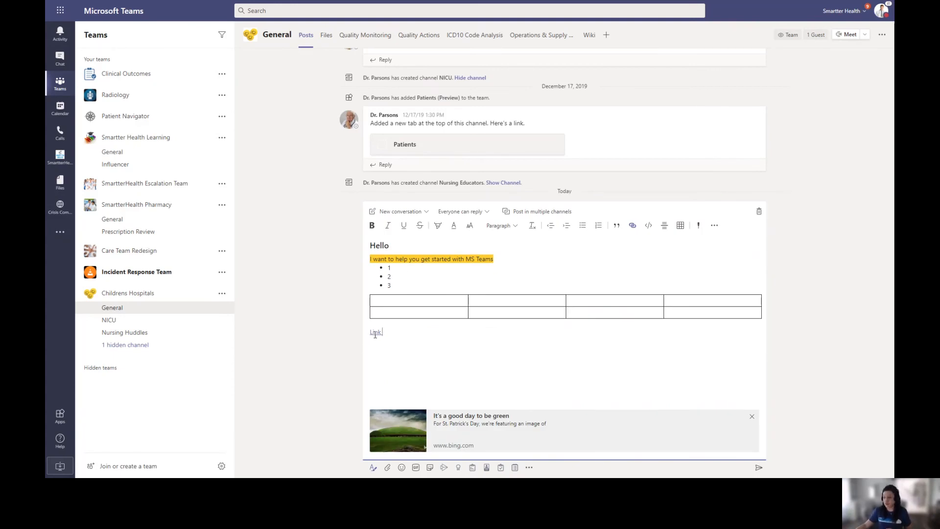
{"action": "mouse_move", "coordinate": [561, 442]}
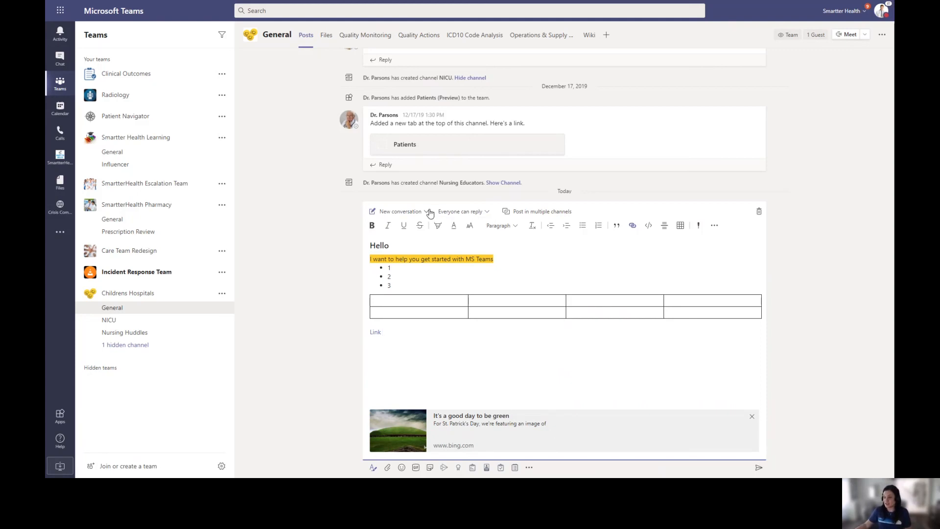
- Check the post type options and enable posting in multiple channels
{"action": "left_click", "coordinate": [398, 211]}
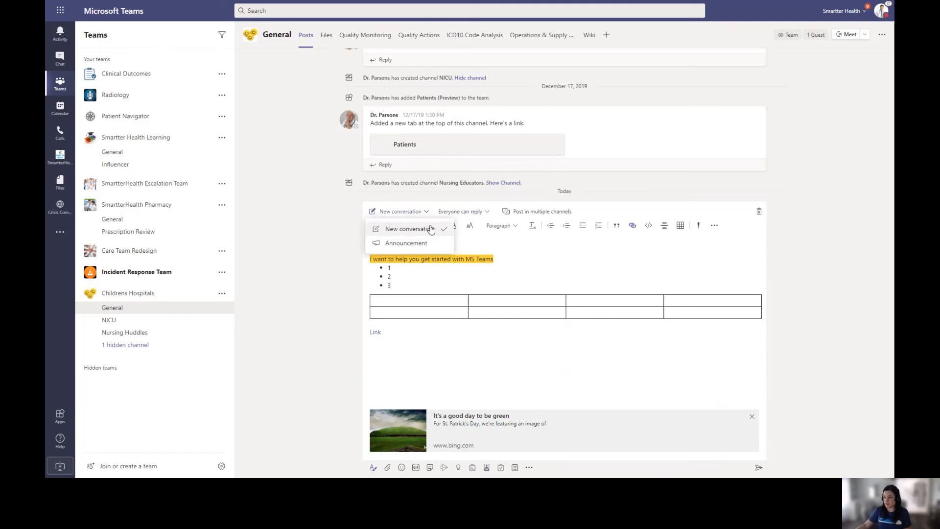
{"action": "mouse_move", "coordinate": [434, 236]}
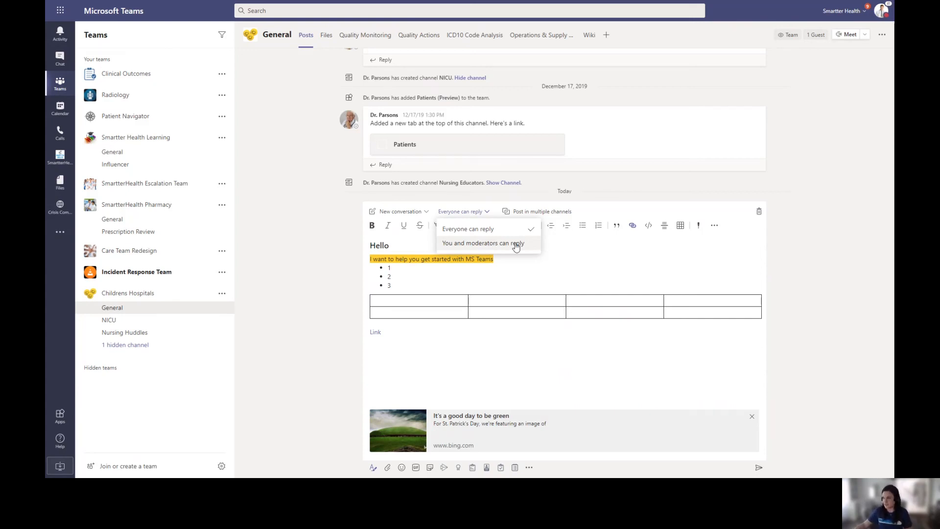
{"action": "left_click", "coordinate": [542, 211]}
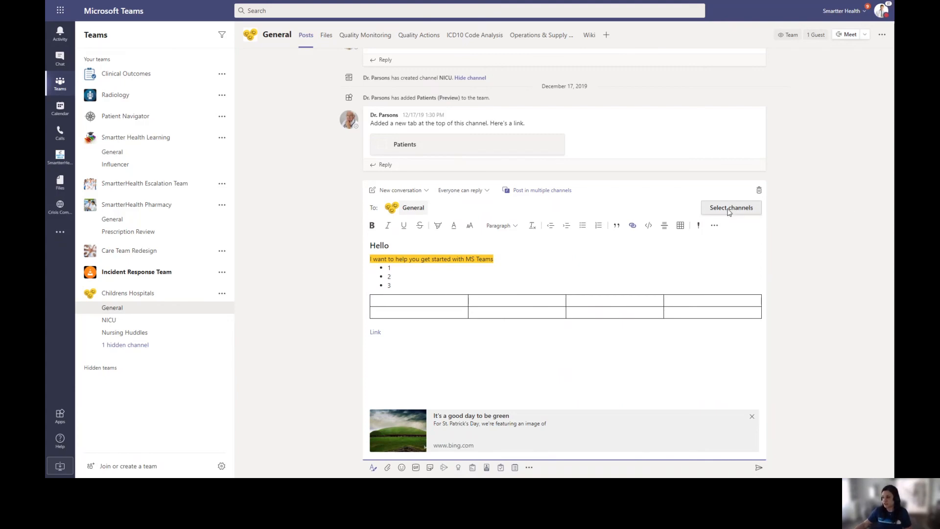
- Choose Hand Hygiene and Prescription Research under Clinical Outcomes as recipient channels
{"action": "left_click", "coordinate": [731, 208]}
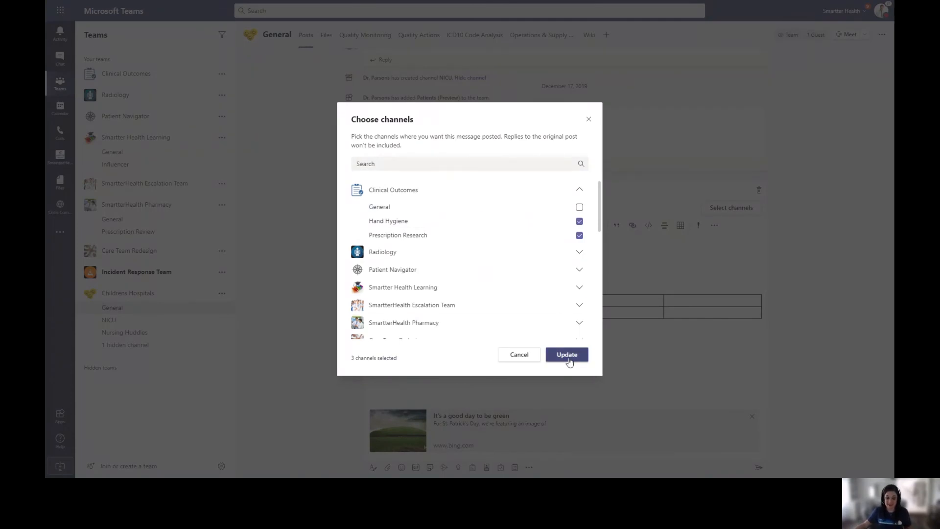
{"action": "left_click", "coordinate": [567, 355]}
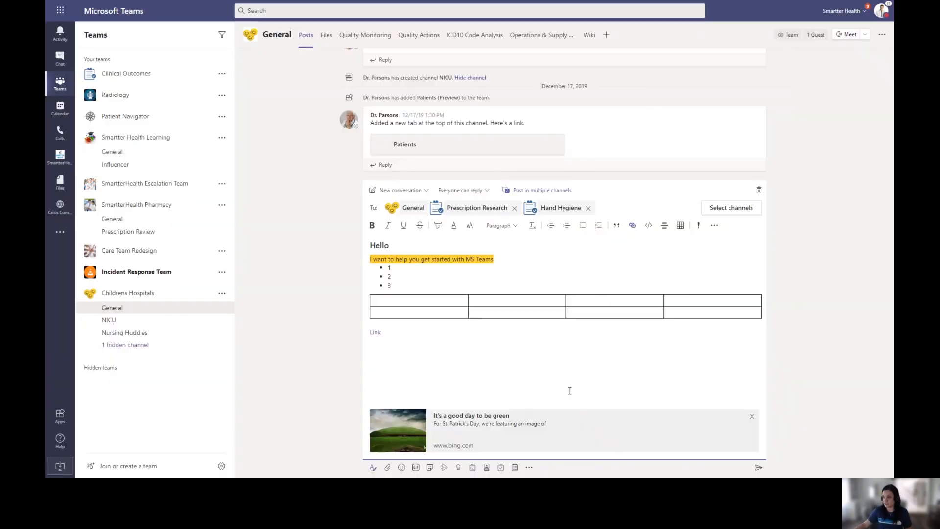